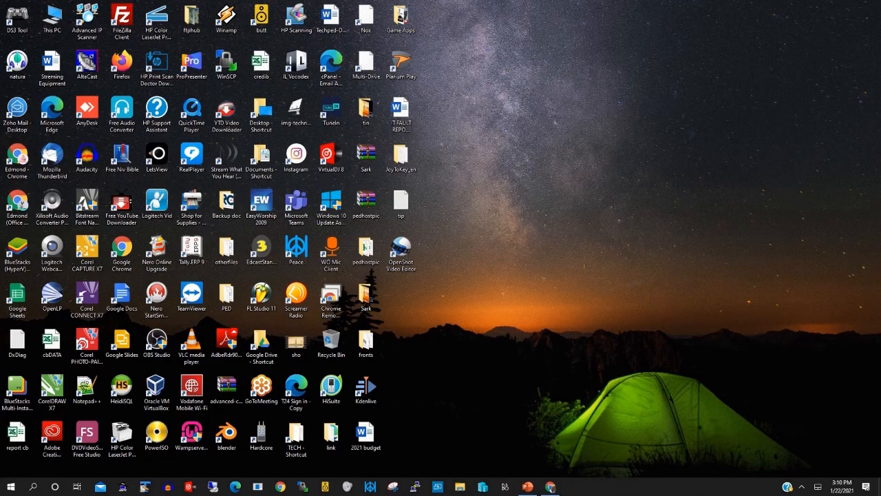
Open This PC from the desktop to view drives C:, D:, E:, F: and network locations.
{"action": "left_click", "coordinate": [51, 17]}
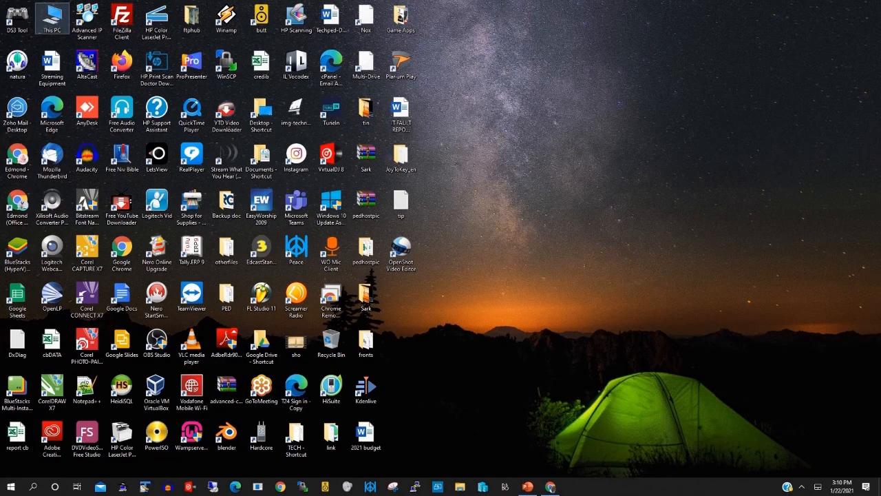
{"action": "double_click", "coordinate": [52, 17]}
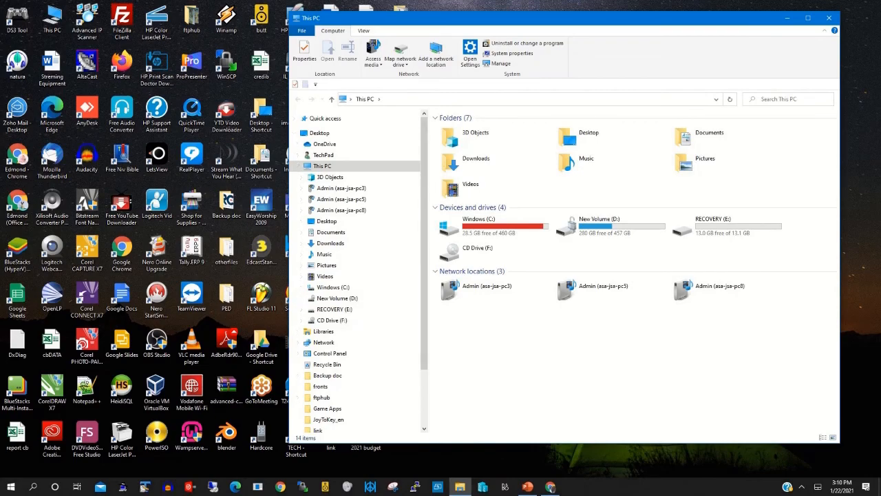
{"action": "mouse_move", "coordinate": [482, 223]}
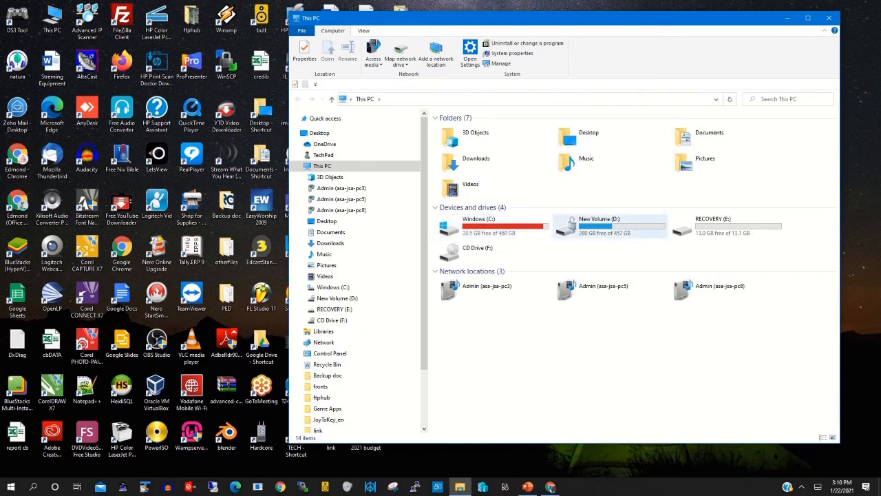
{"action": "mouse_move", "coordinate": [609, 224]}
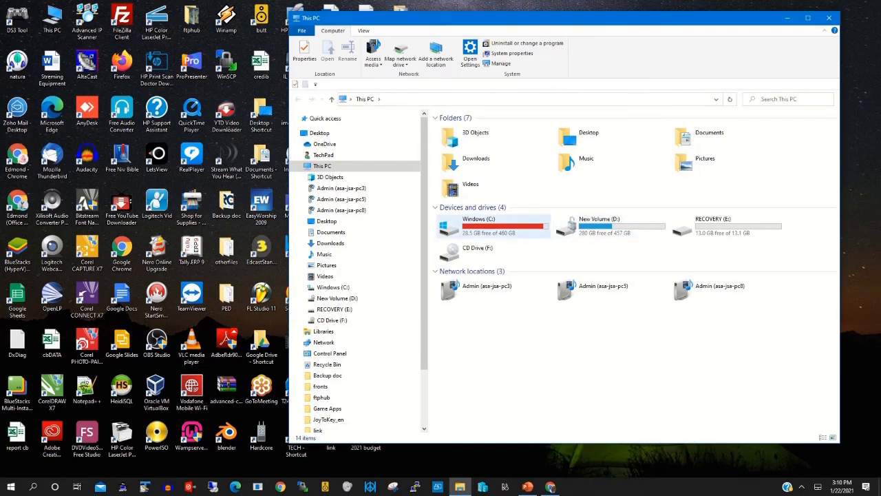
Navigate from Windows (C:) through Users, Public and Public Documents into the Hyper-V folder.
{"action": "double_click", "coordinate": [479, 219]}
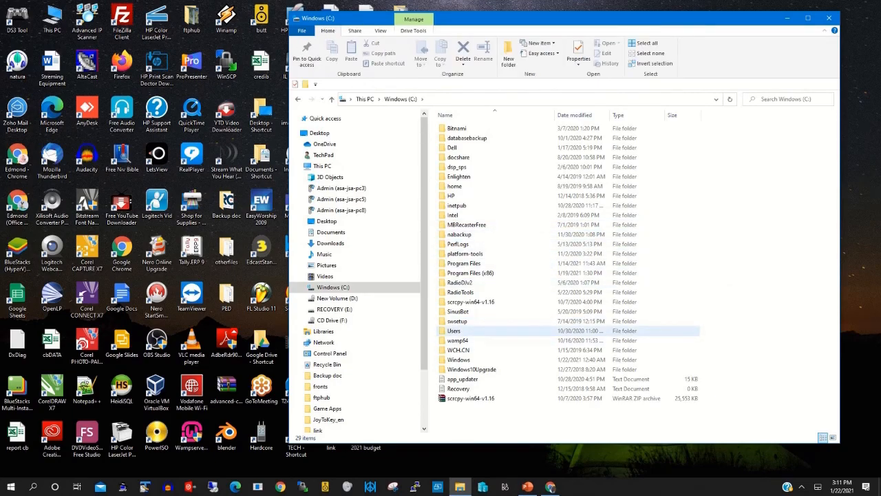
{"action": "double_click", "coordinate": [454, 330]}
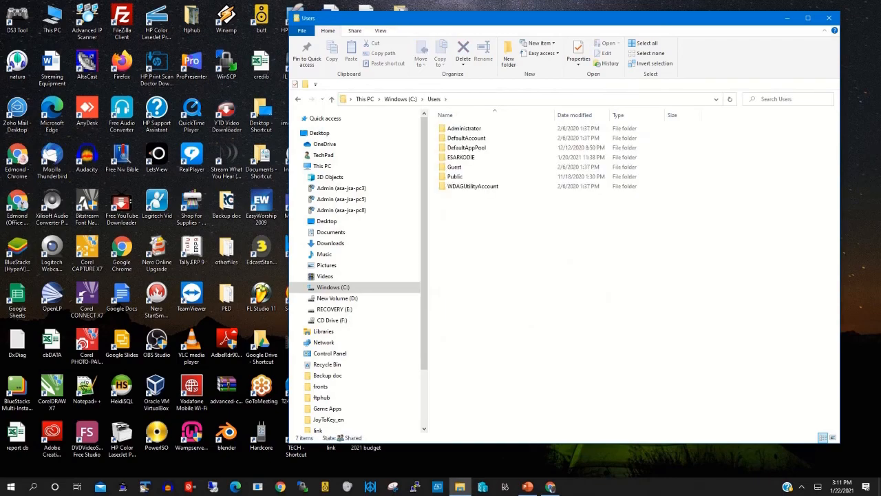
{"action": "left_click", "coordinate": [455, 176]}
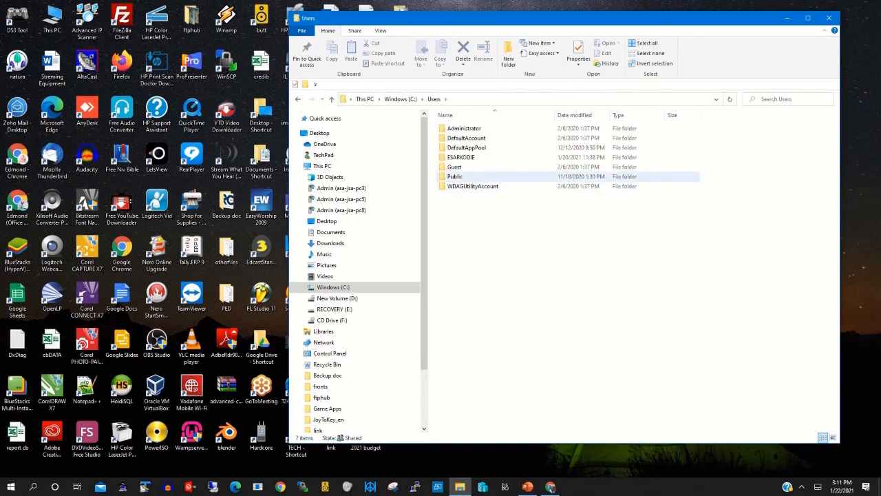
{"action": "mouse_move", "coordinate": [455, 176]}
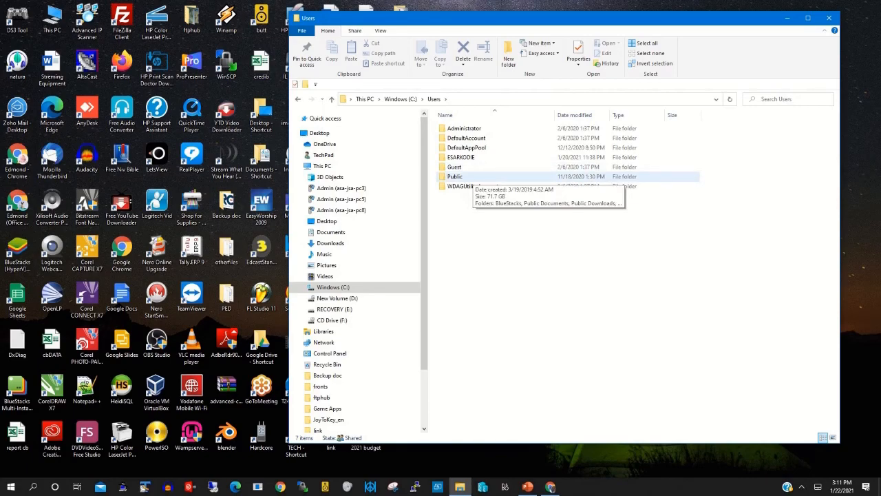
{"action": "double_click", "coordinate": [454, 177]}
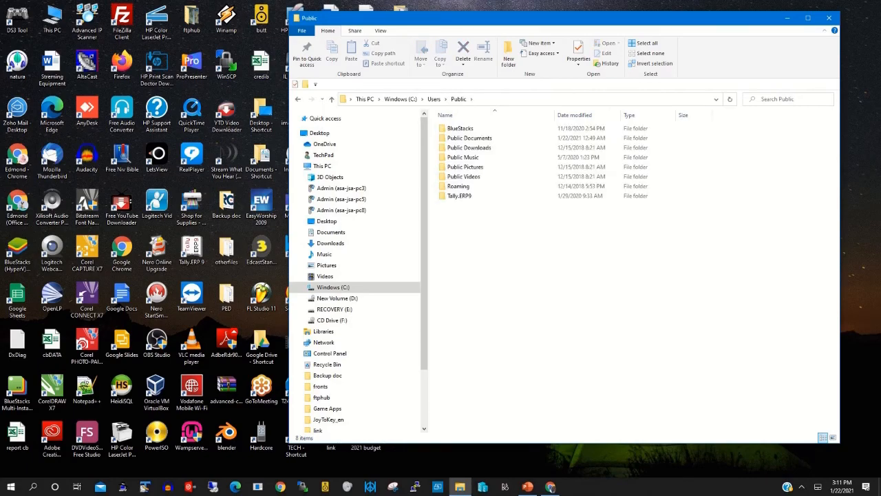
{"action": "mouse_move", "coordinate": [464, 176]}
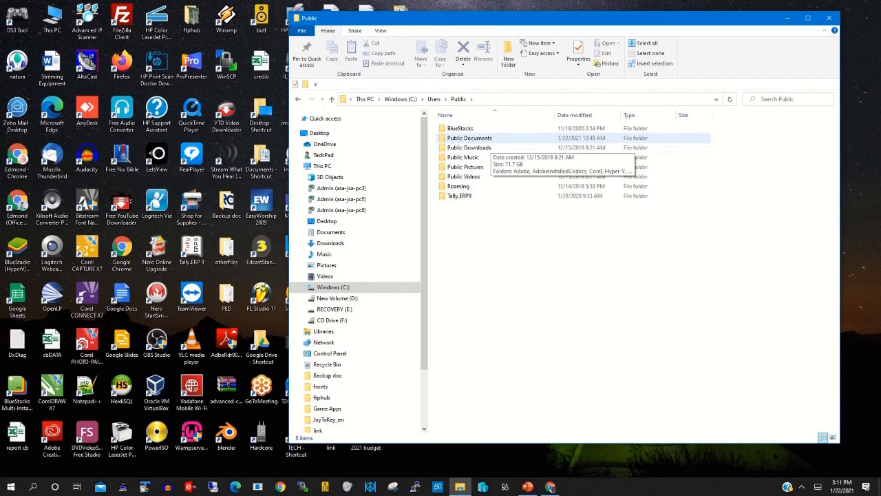
{"action": "left_click", "coordinate": [470, 138]}
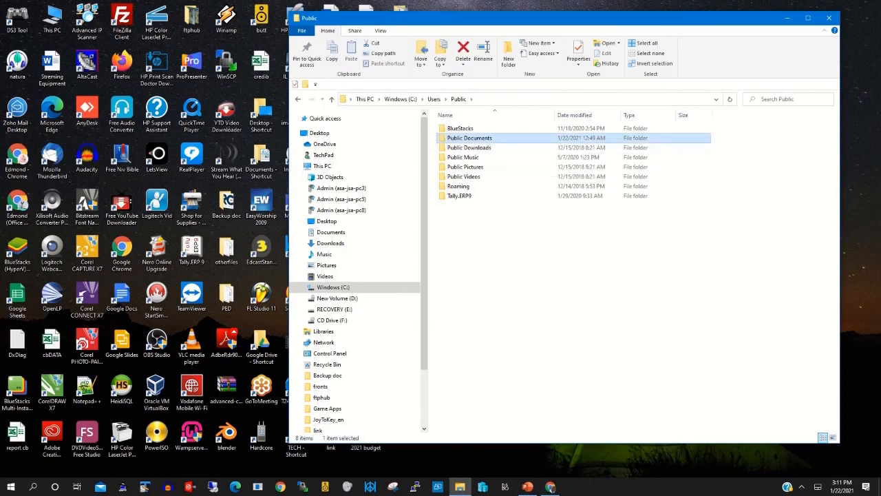
{"action": "double_click", "coordinate": [469, 137]}
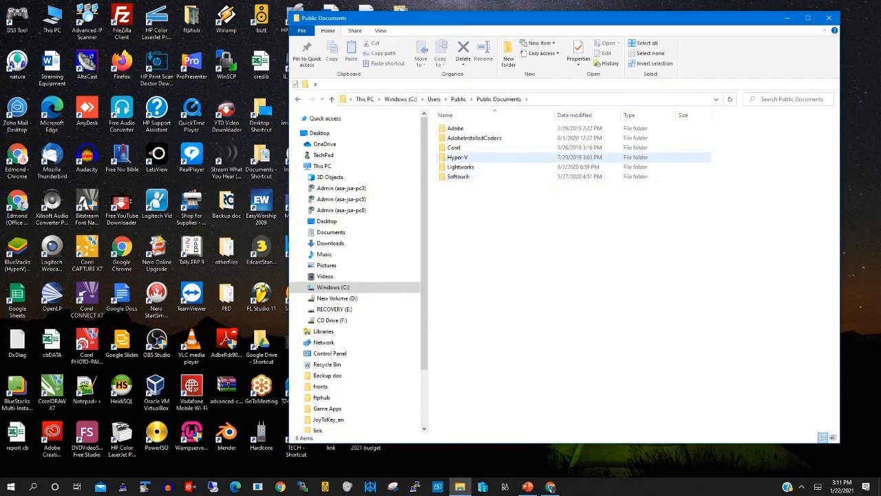
{"action": "mouse_move", "coordinate": [457, 157]}
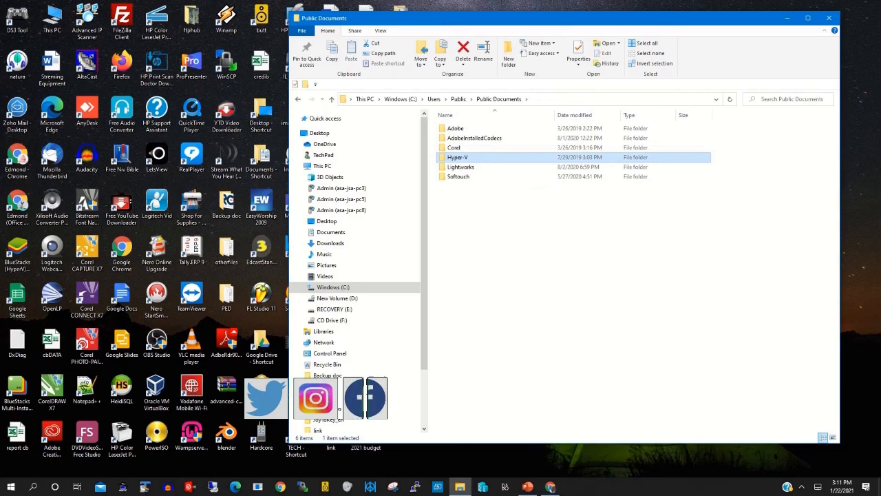
{"action": "right_click", "coordinate": [457, 157]}
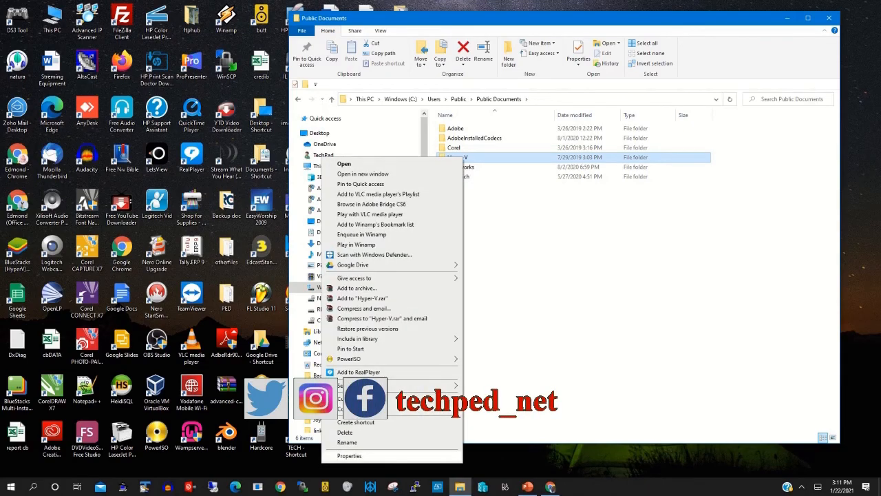
{"action": "left_click", "coordinate": [349, 456]}
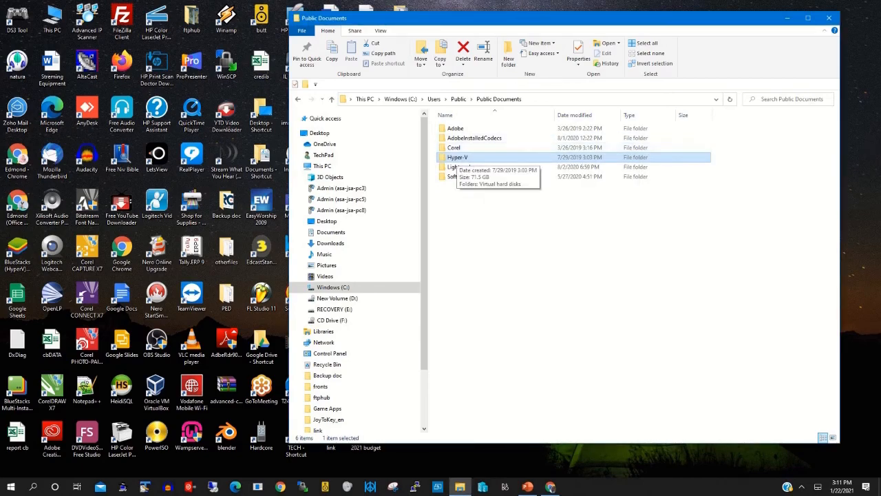
{"action": "double_click", "coordinate": [456, 157]}
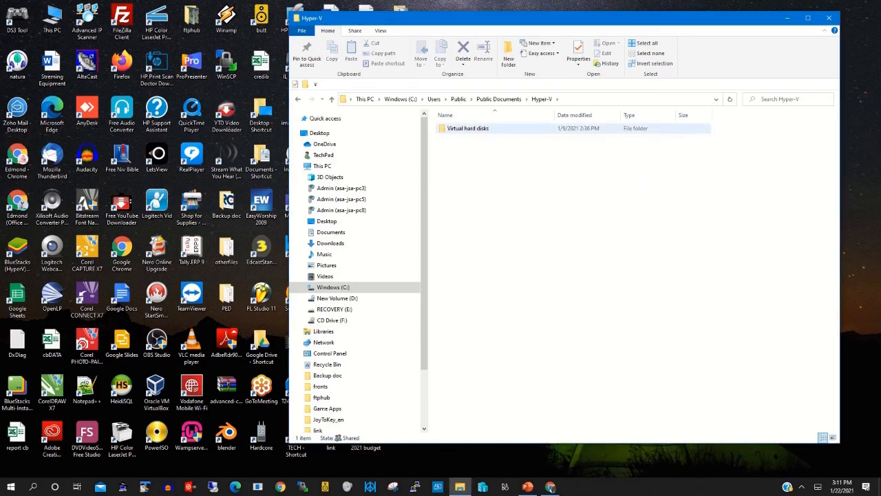
Open the Virtual hard disks folder listing the TECHPED-PC, Win-10Pro and Window10pro disk files.
{"action": "double_click", "coordinate": [468, 128]}
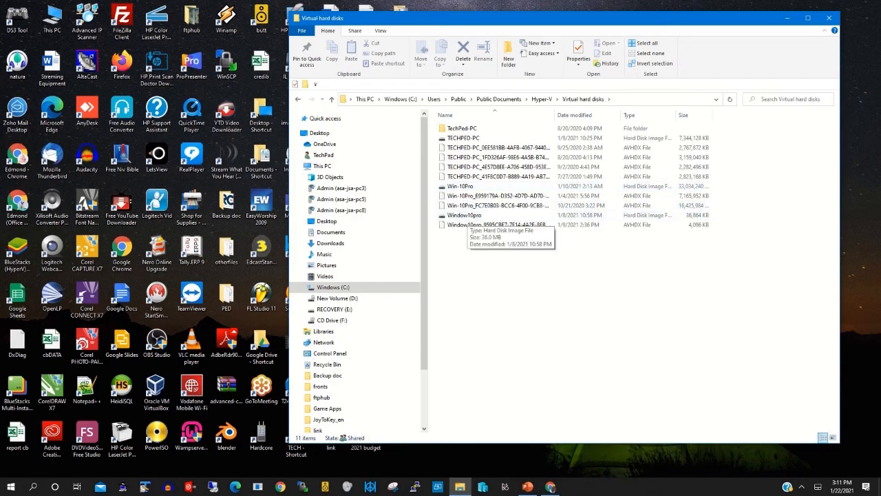
{"action": "mouse_move", "coordinate": [609, 99]}
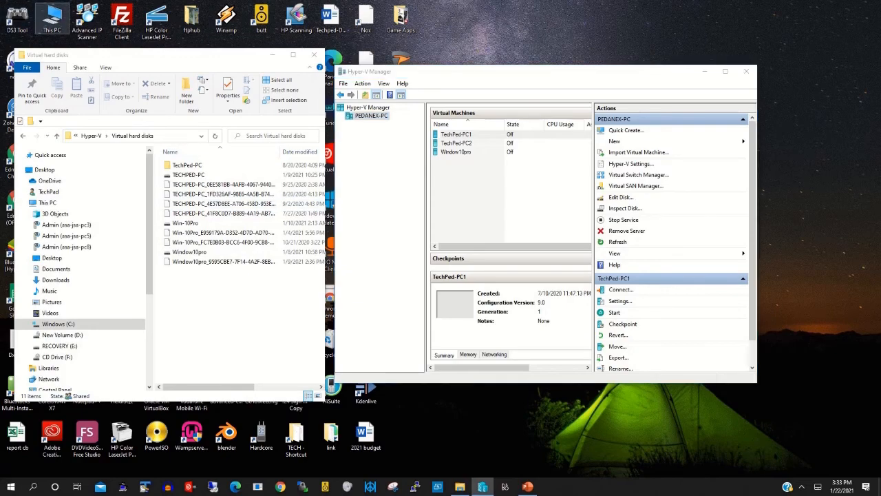
Create a new folder on New Volume (D:) named 'Hyper-V hub'.
{"action": "left_click", "coordinate": [47, 203]}
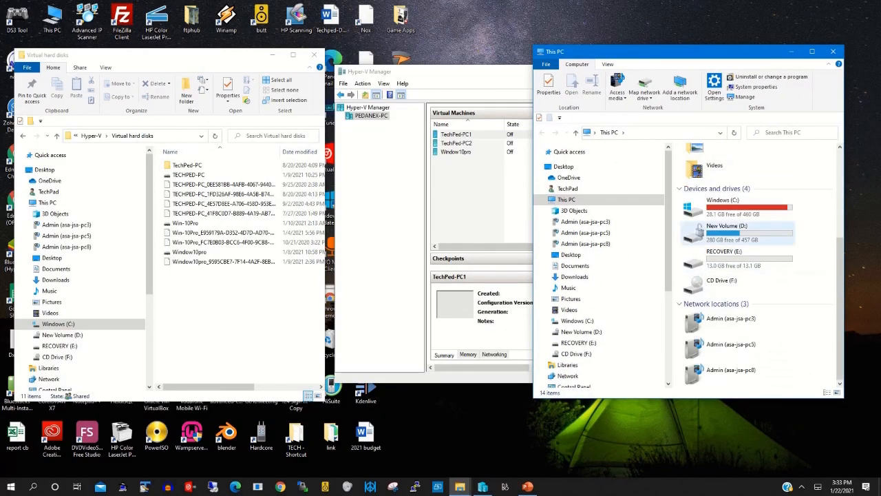
{"action": "double_click", "coordinate": [725, 230]}
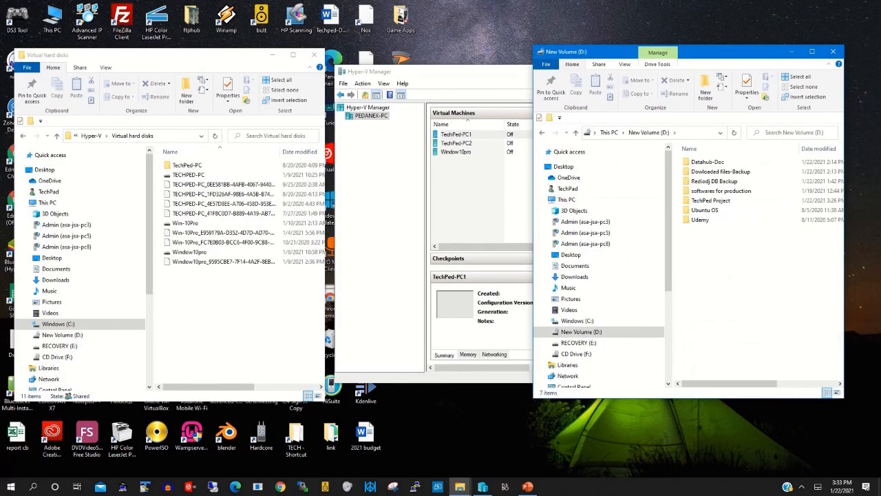
{"action": "right_click", "coordinate": [751, 275]}
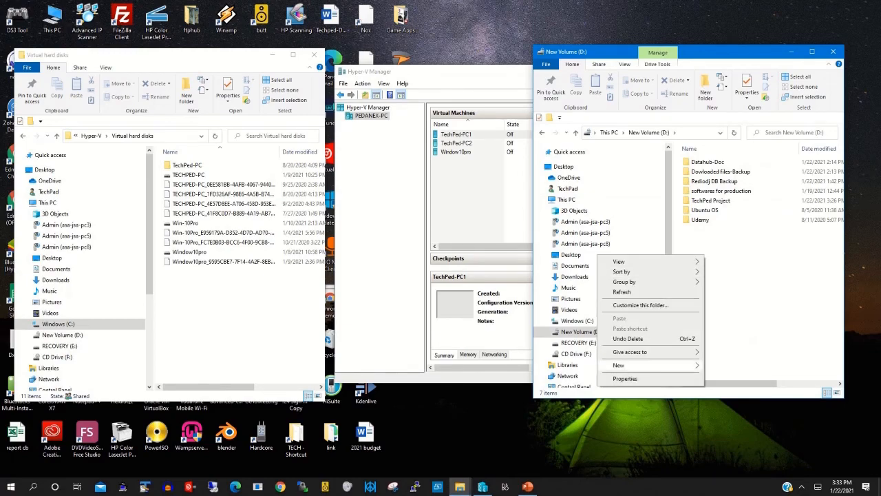
{"action": "left_click", "coordinate": [618, 365]}
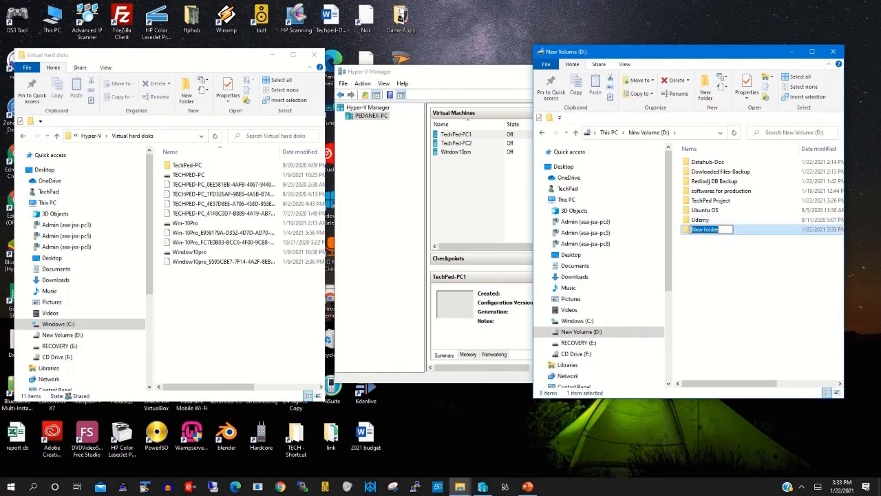
{"action": "right_click", "coordinate": [706, 230]}
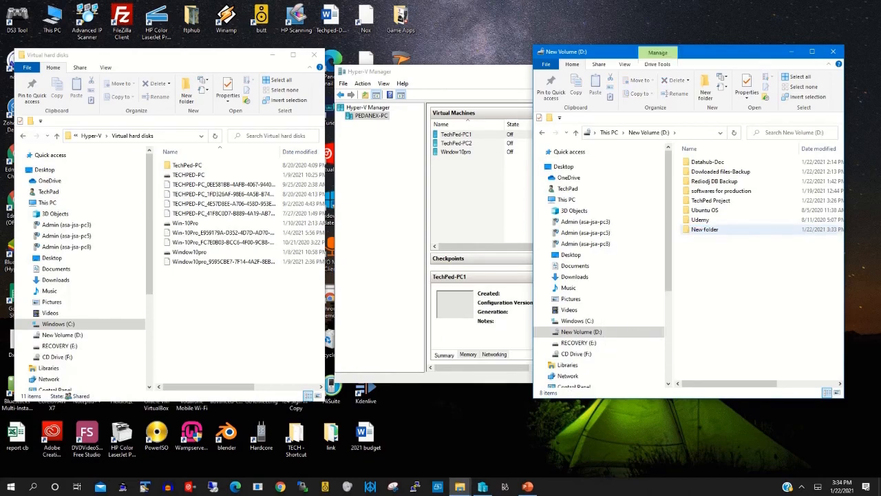
{"action": "right_click", "coordinate": [705, 229]}
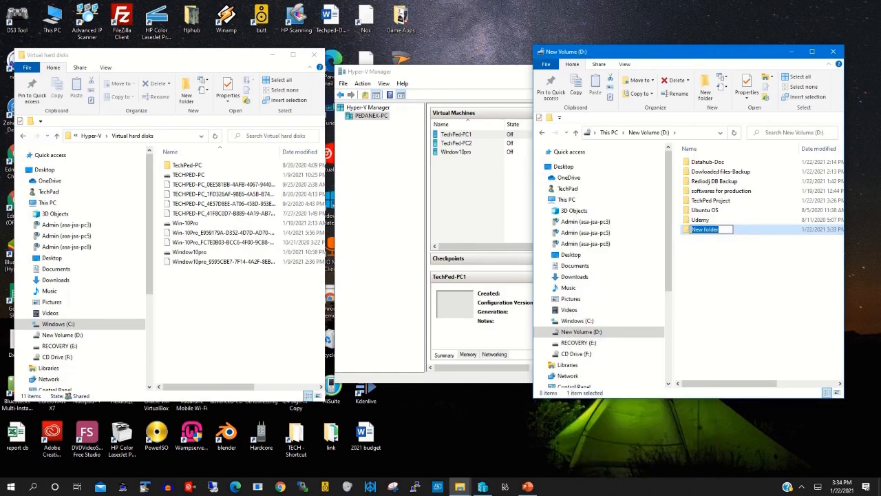
{"action": "type", "text": "Hyper-V hub"}
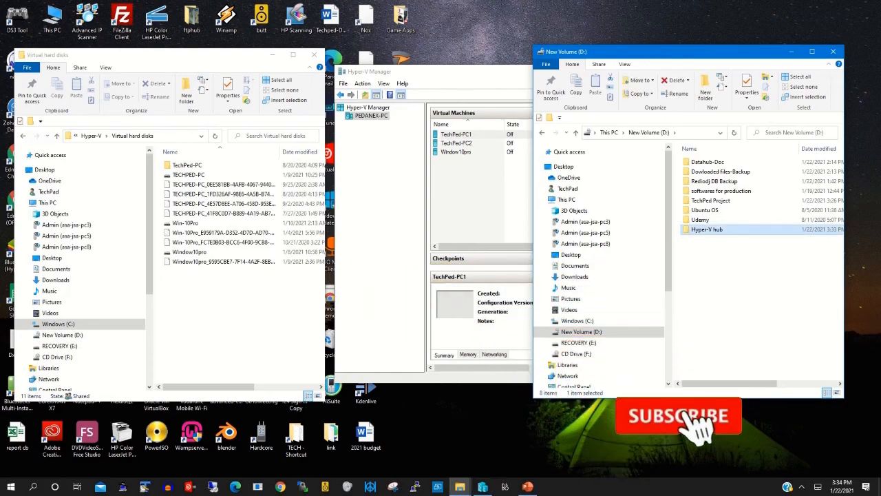
Open D:\Hyper-V hub and move the Virtual hard disks folder into it from Public Documents.
{"action": "double_click", "coordinate": [708, 228]}
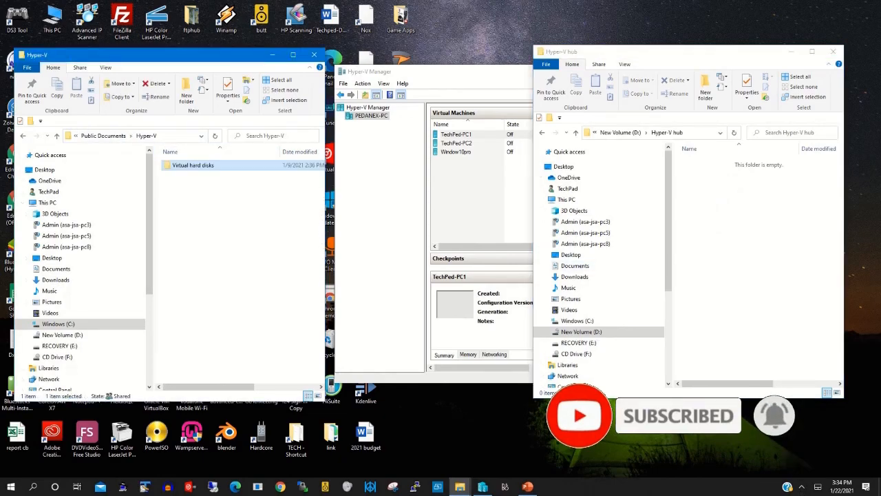
{"action": "mouse_move", "coordinate": [193, 165]}
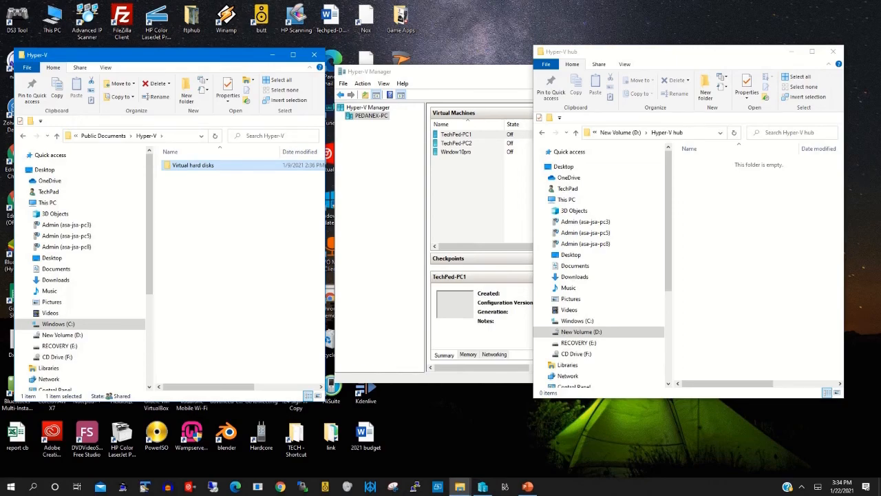
{"action": "right_click", "coordinate": [192, 165]}
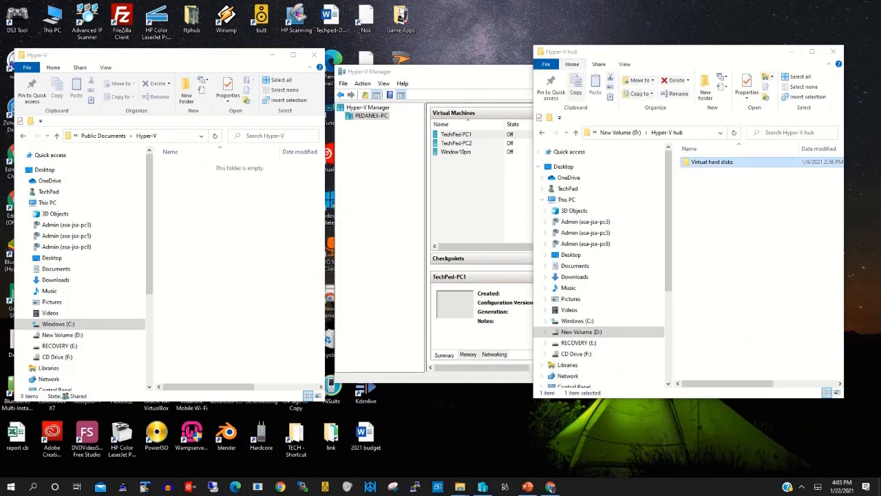
Try starting TechPed-PC1, which fails because its virtual hard disk file is missing.
{"action": "left_click", "coordinate": [379, 71]}
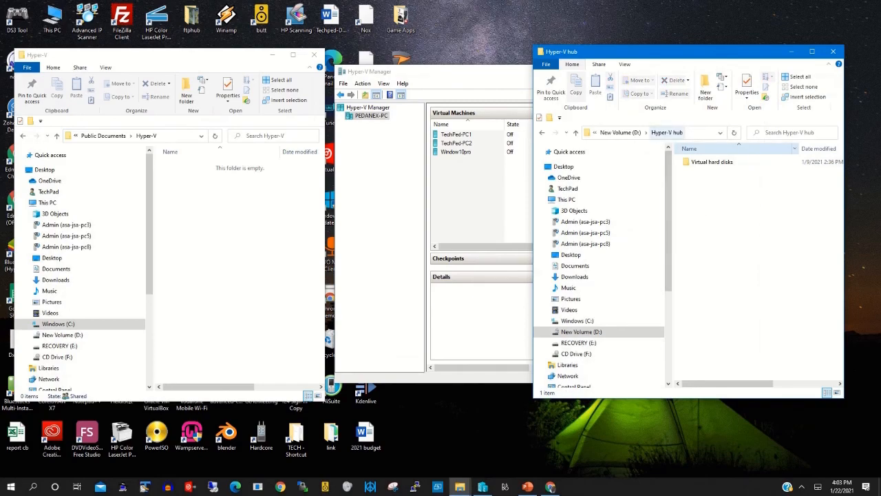
{"action": "left_click", "coordinate": [368, 71]}
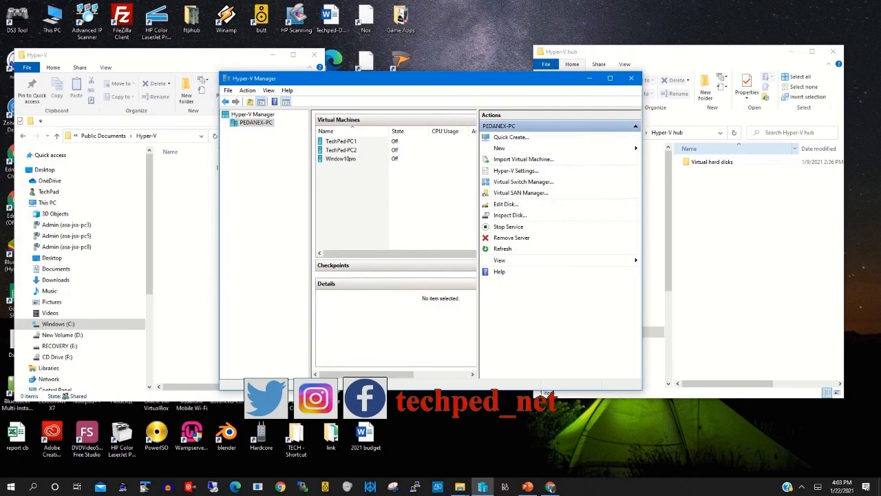
{"action": "left_click", "coordinate": [341, 141]}
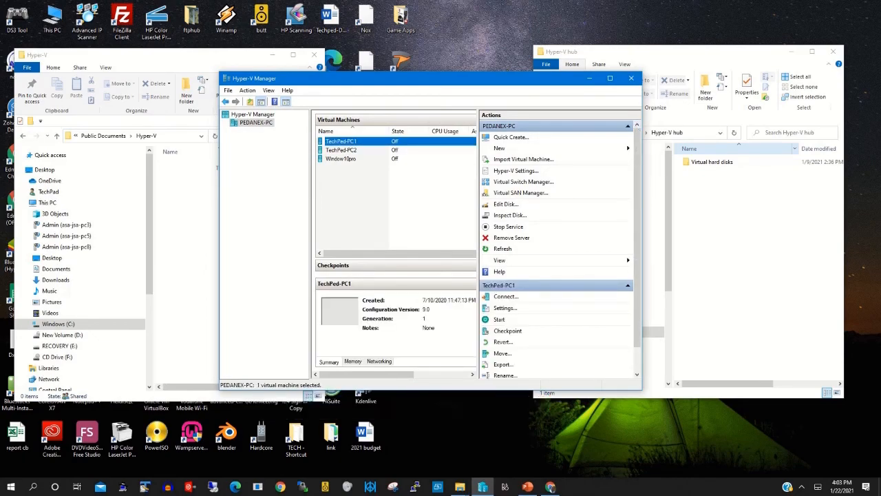
{"action": "mouse_move", "coordinate": [500, 319]}
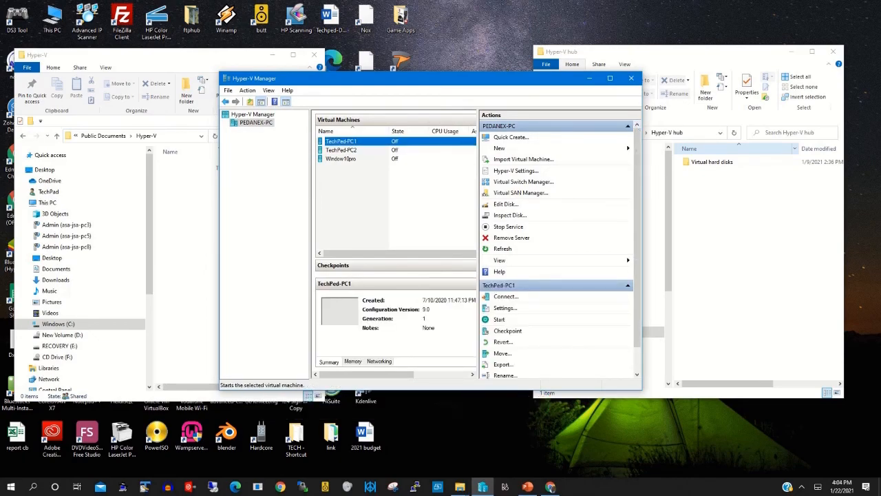
{"action": "left_click", "coordinate": [500, 318]}
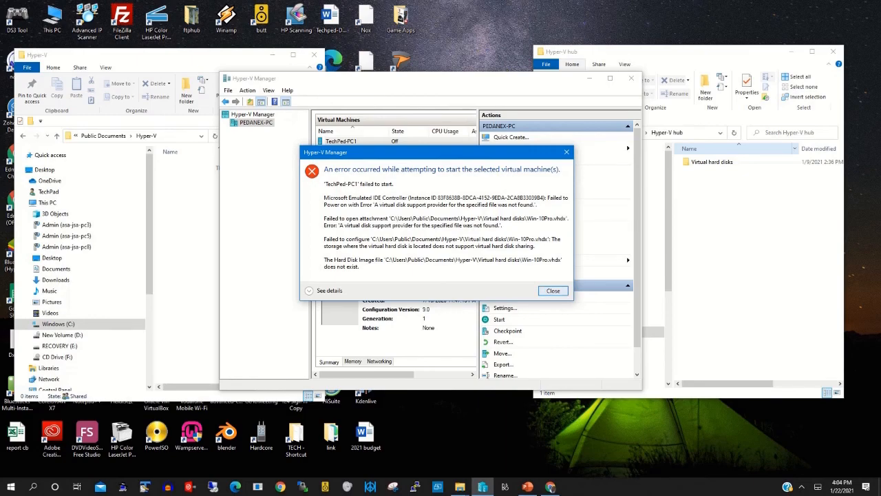
Close the start error and view the moved disks in D:\Hyper-V hub\Virtual hard disks.
{"action": "left_click", "coordinate": [553, 290]}
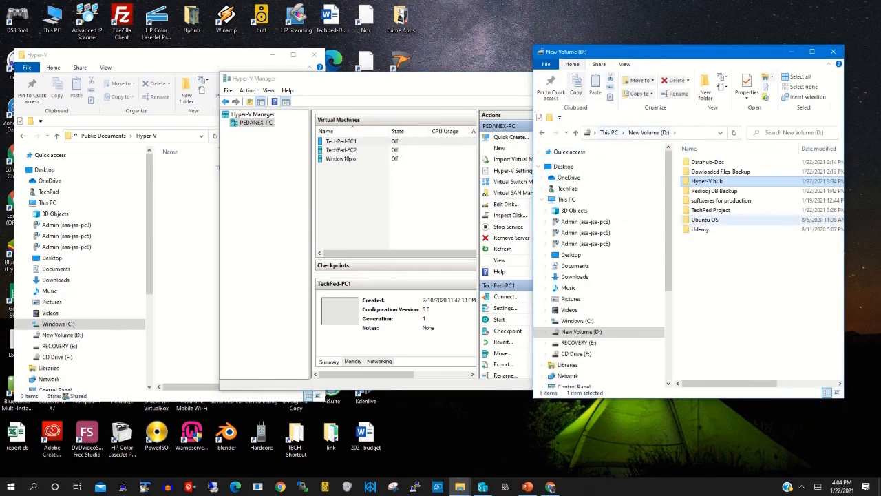
{"action": "double_click", "coordinate": [707, 180]}
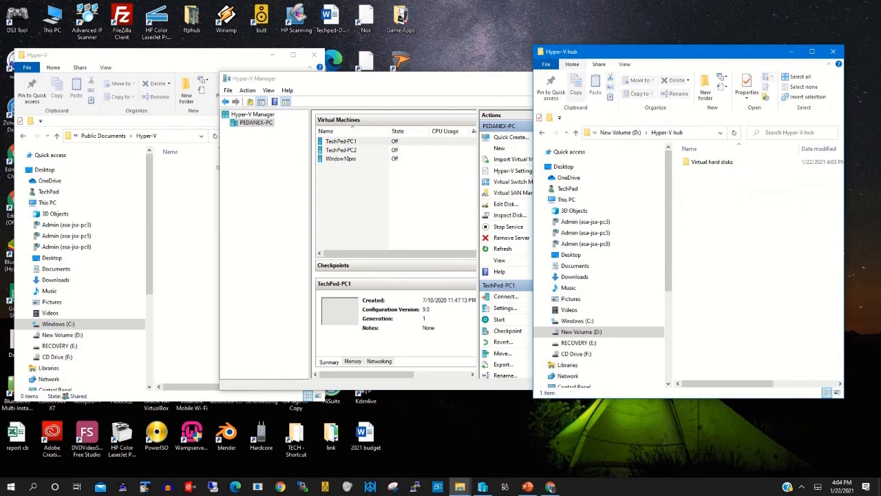
{"action": "double_click", "coordinate": [712, 161]}
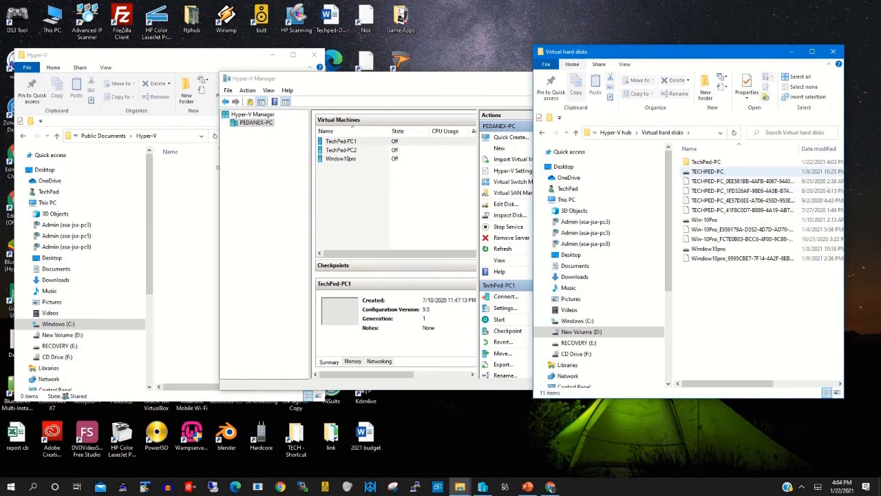
{"action": "left_click", "coordinate": [740, 191]}
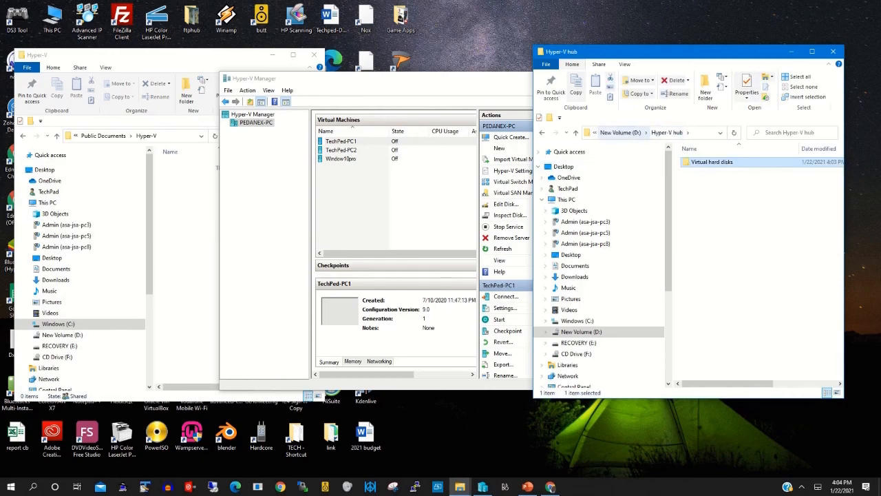
{"action": "left_click", "coordinate": [566, 132]}
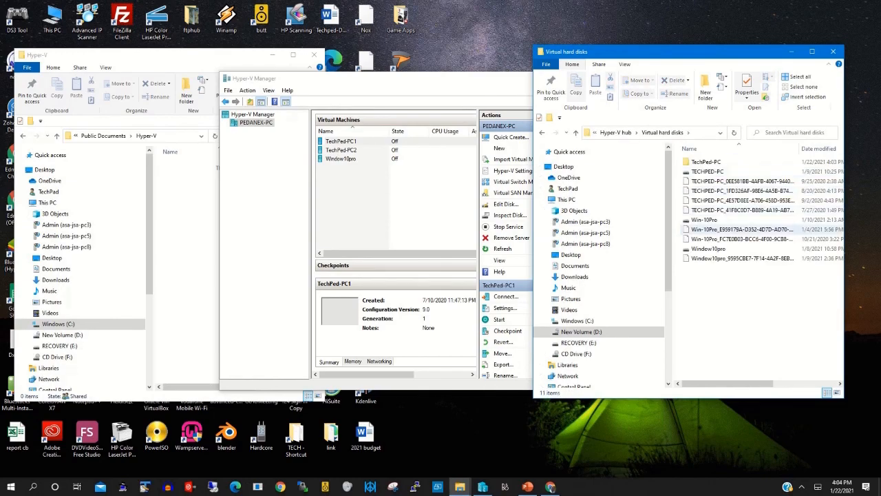
{"action": "left_click", "coordinate": [740, 229]}
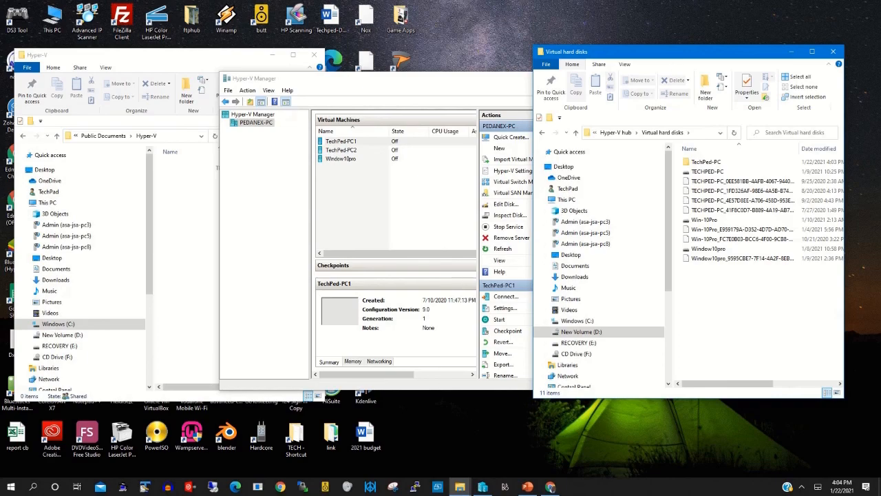
Repoint TechPed-PC1's hard drive to Win-10Pro in D:\Hyper-V hub\Virtual hard disks.
{"action": "right_click", "coordinate": [341, 141]}
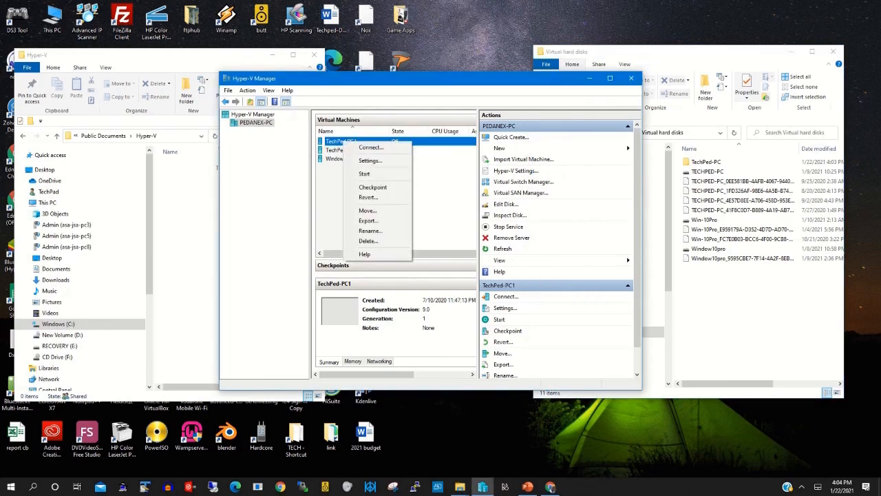
{"action": "mouse_move", "coordinate": [370, 160]}
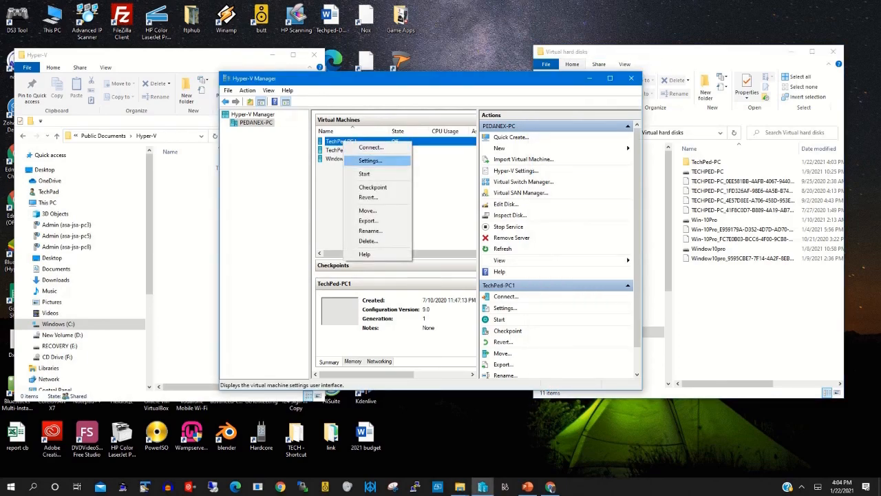
{"action": "left_click", "coordinate": [370, 161]}
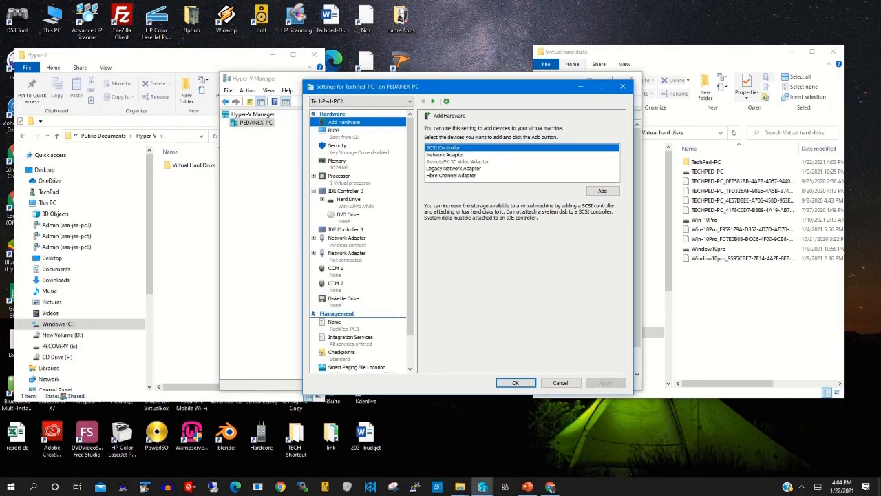
{"action": "left_click", "coordinate": [348, 199]}
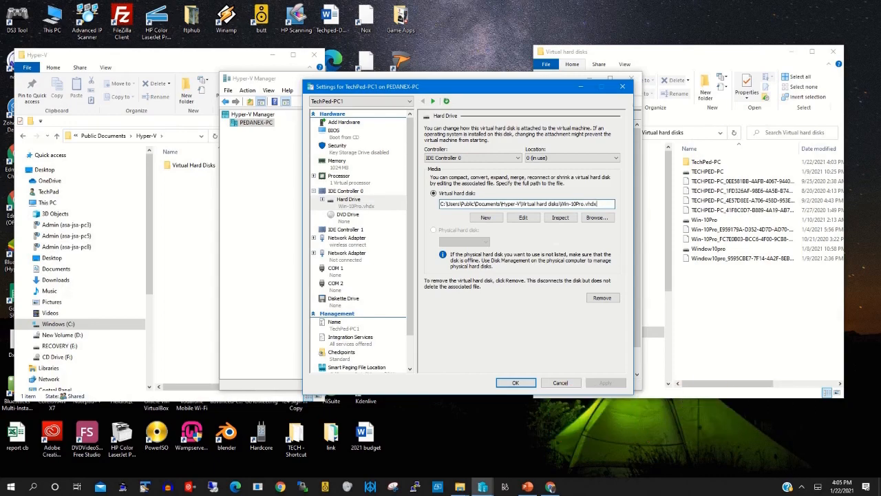
{"action": "left_click", "coordinate": [703, 220]}
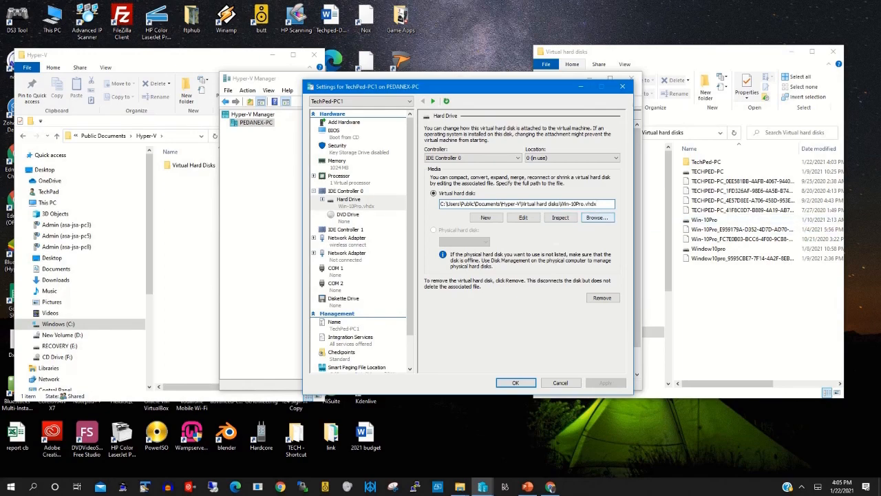
{"action": "left_click", "coordinate": [597, 217]}
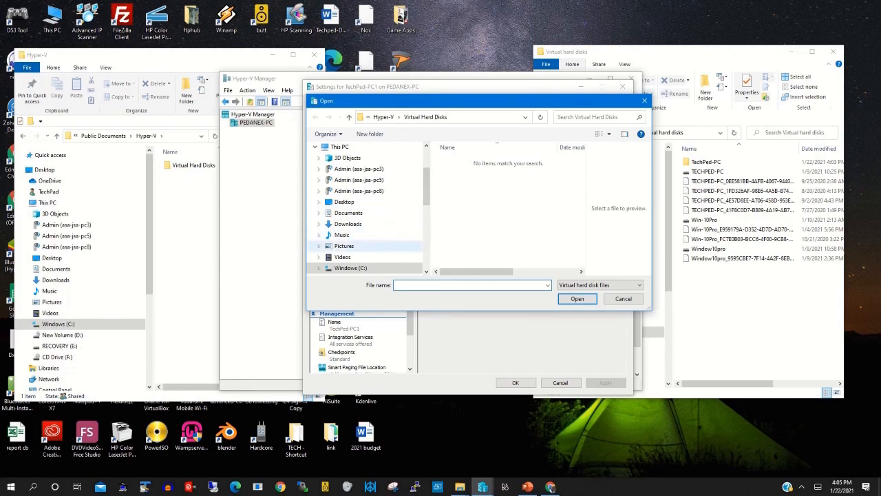
{"action": "left_click", "coordinate": [355, 257]}
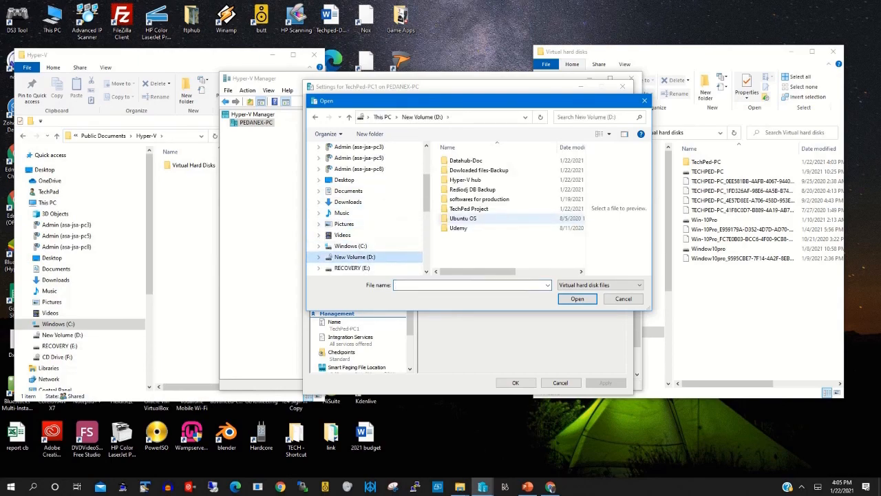
{"action": "double_click", "coordinate": [465, 179]}
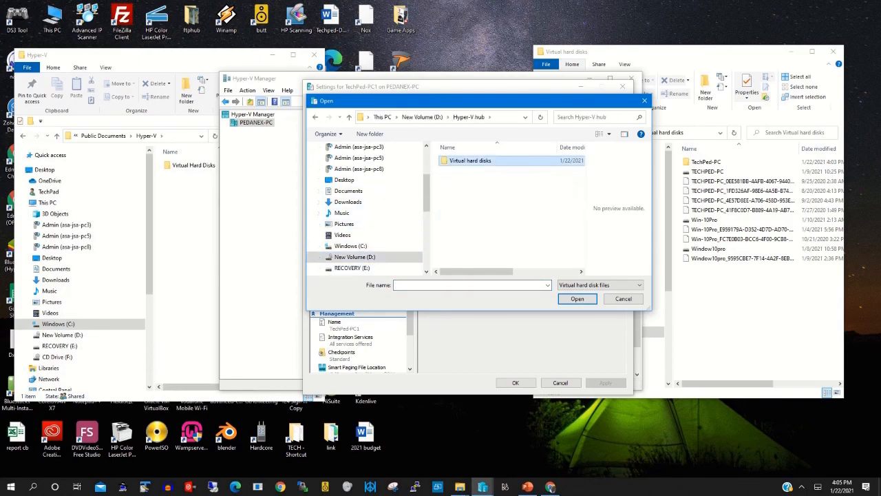
{"action": "double_click", "coordinate": [471, 161]}
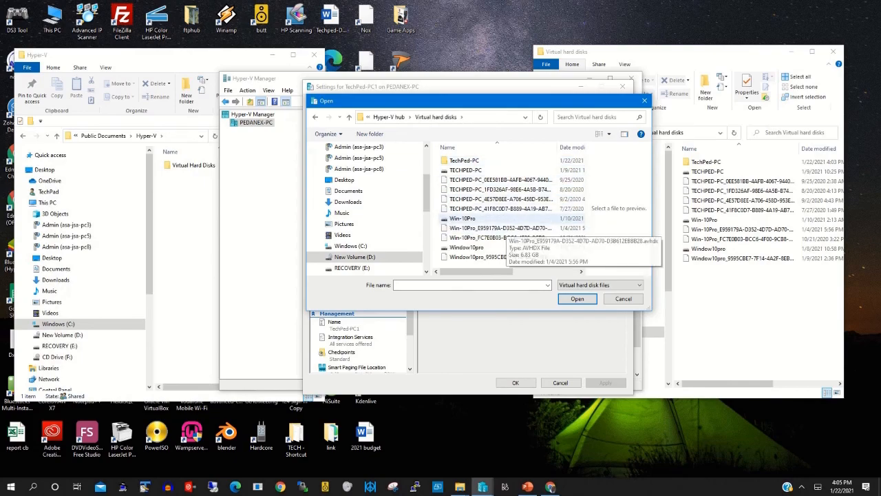
{"action": "left_click", "coordinate": [463, 218]}
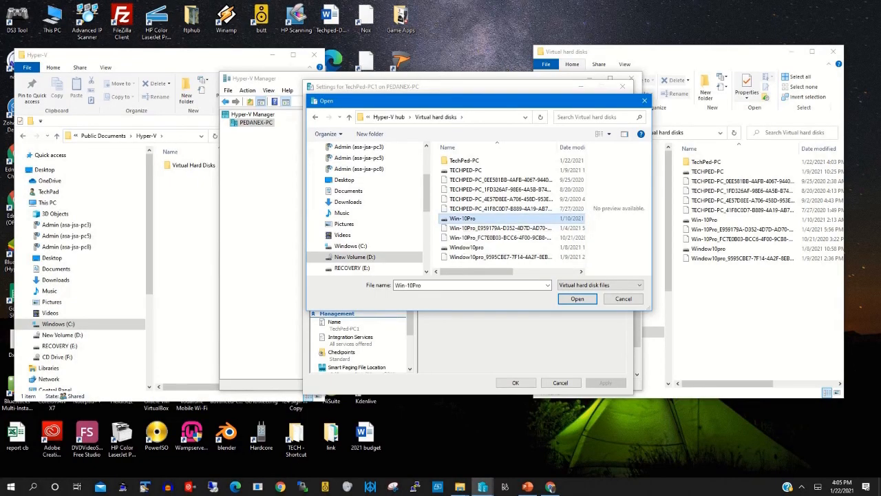
{"action": "left_click", "coordinate": [577, 298]}
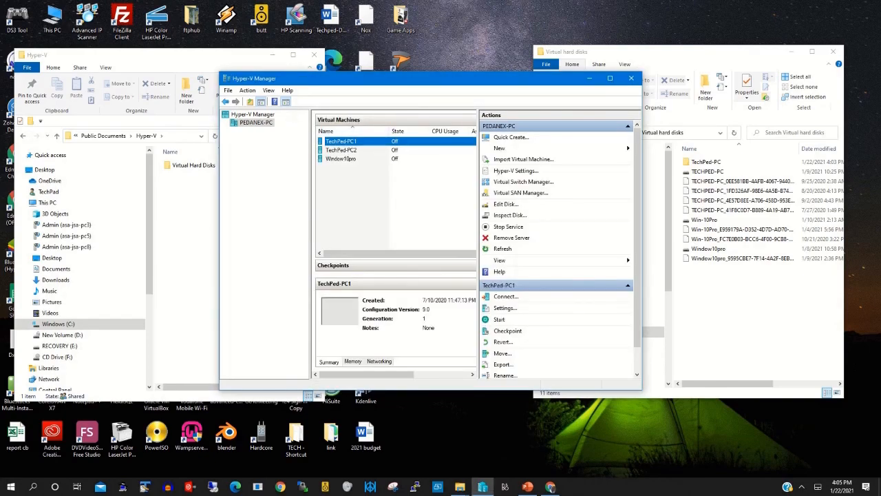
Start TechPed-PC1, then select TechPed-PC2 in the Virtual Machines list.
{"action": "right_click", "coordinate": [341, 141]}
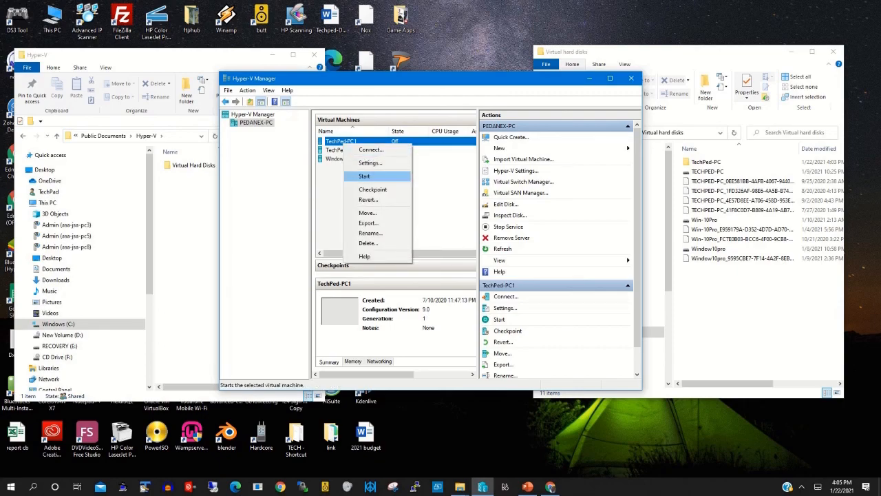
{"action": "left_click", "coordinate": [365, 175]}
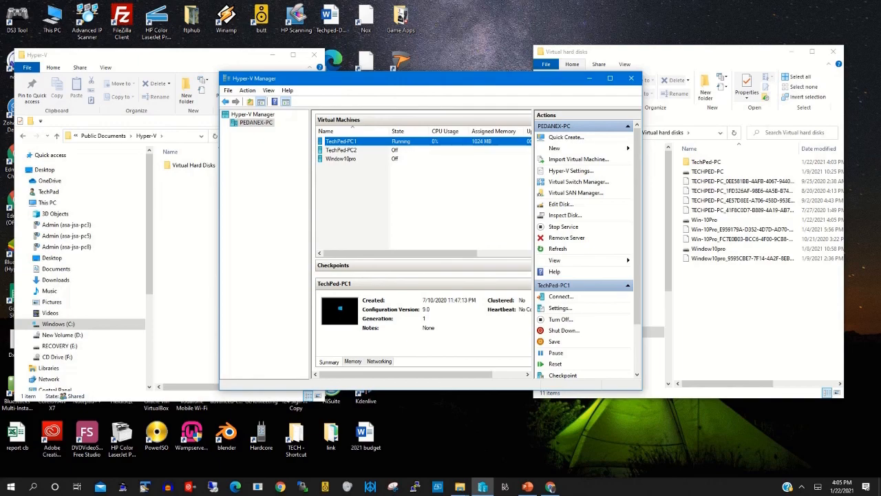
{"action": "mouse_move", "coordinate": [561, 296]}
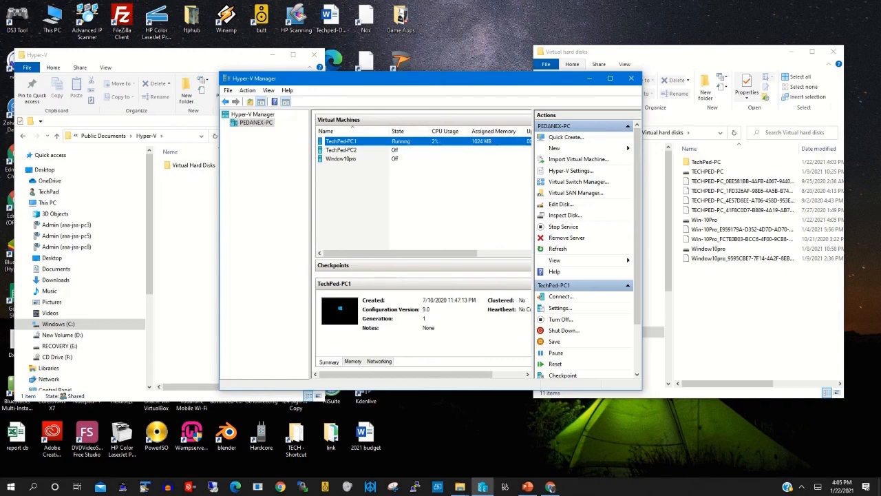
{"action": "right_click", "coordinate": [352, 141]}
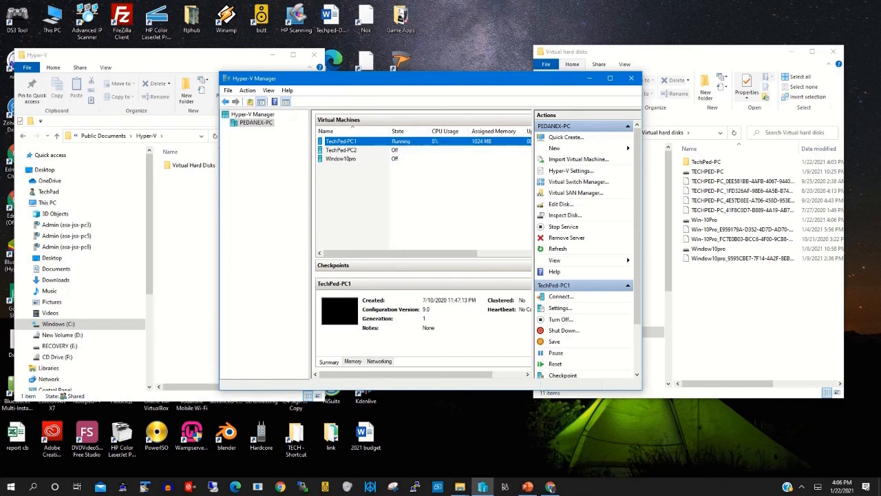
{"action": "left_click", "coordinate": [342, 150]}
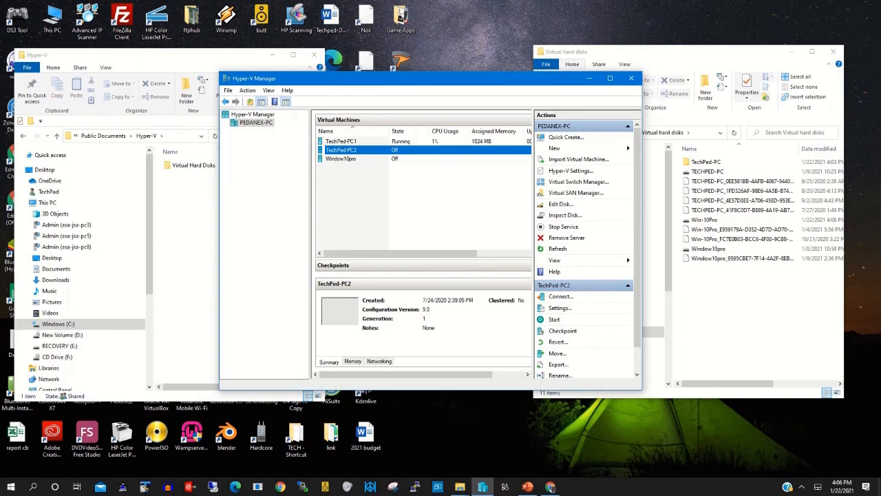
Set TechPed-PC2's hard drive to the TECHPED-PC disk from D:\Hyper-V hub.
{"action": "left_click", "coordinate": [560, 308]}
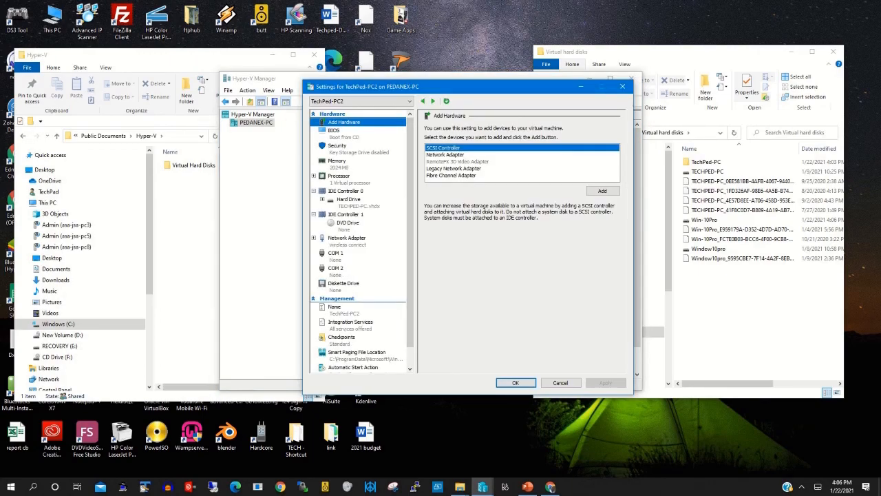
{"action": "left_click", "coordinate": [349, 199]}
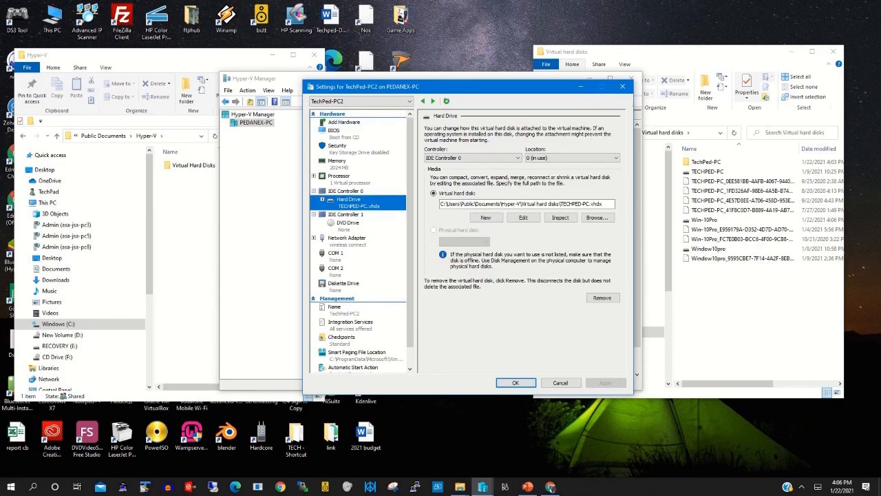
{"action": "left_click", "coordinate": [709, 170]}
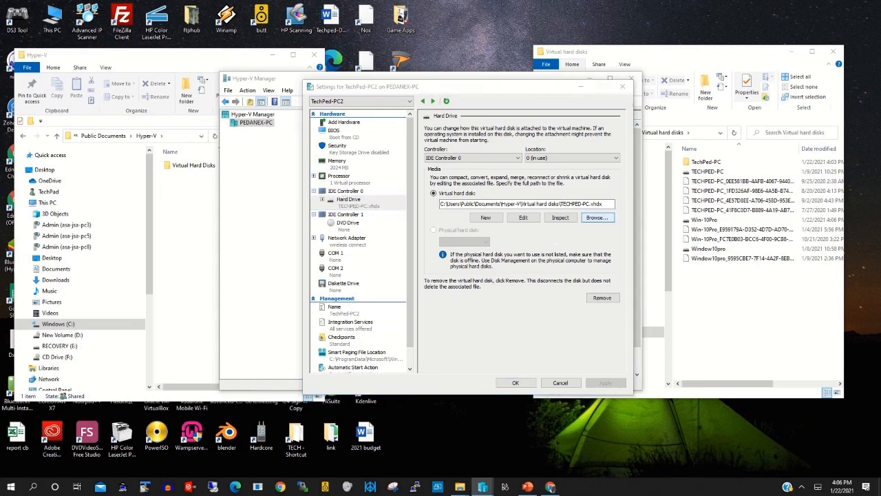
{"action": "left_click", "coordinate": [597, 216]}
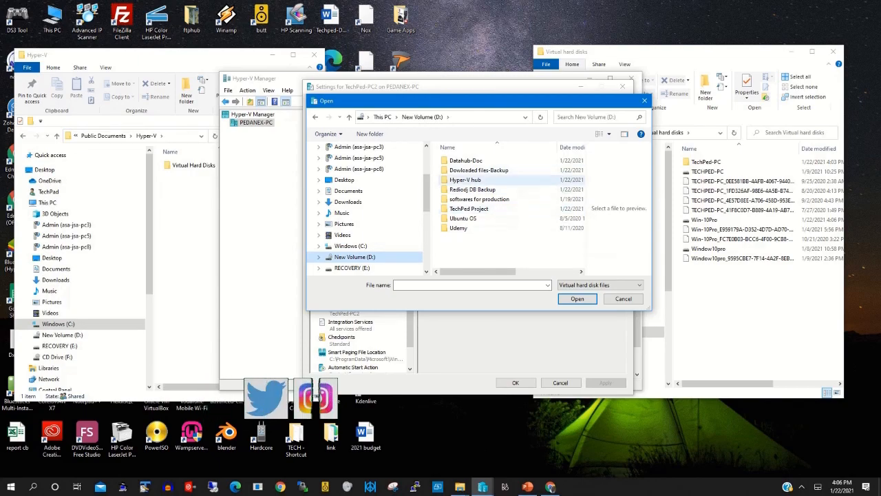
{"action": "double_click", "coordinate": [465, 179]}
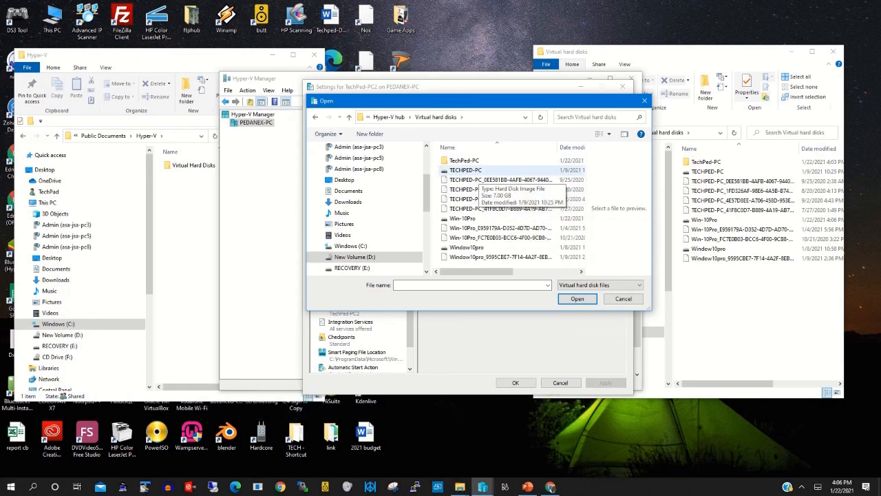
{"action": "left_click", "coordinate": [466, 170]}
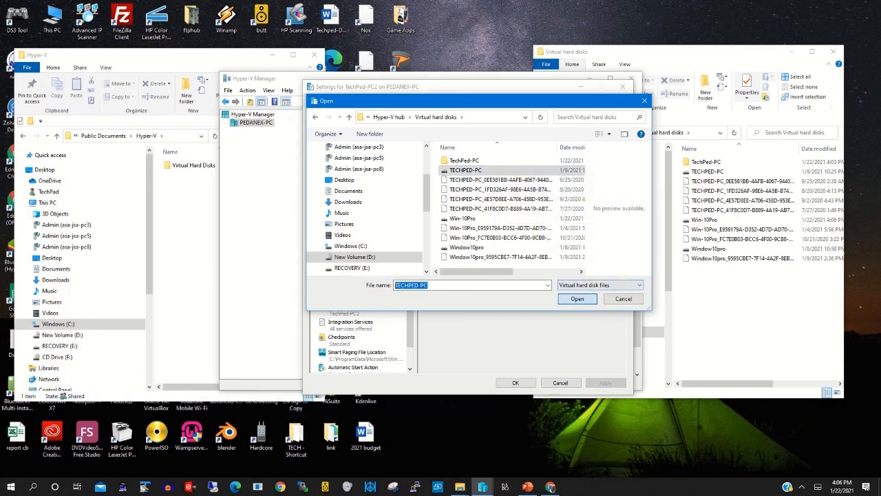
{"action": "left_click", "coordinate": [577, 299]}
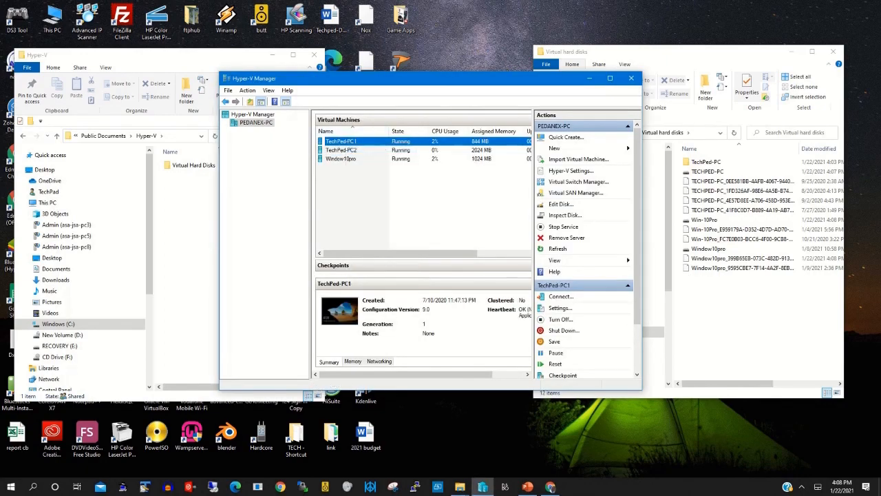
Connect to TechPed-PC2 and sign in to Edwin's Windows account with the password.
{"action": "left_click", "coordinate": [561, 296]}
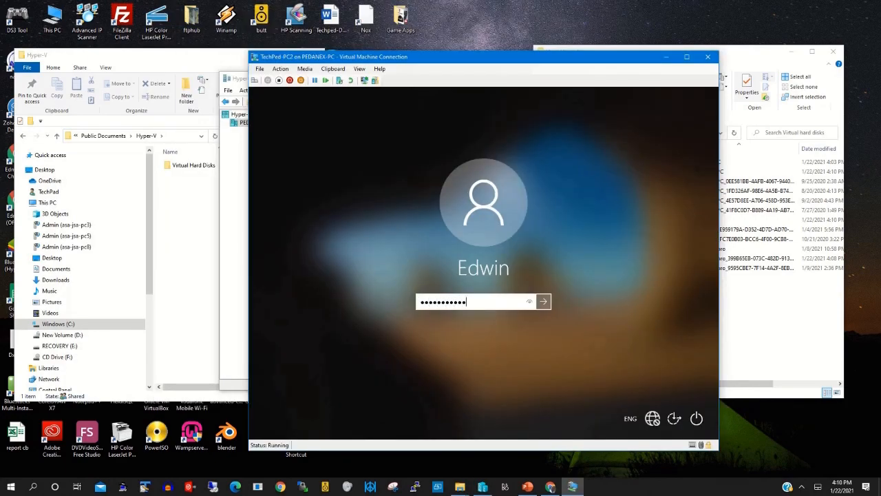
{"action": "left_click", "coordinate": [543, 302]}
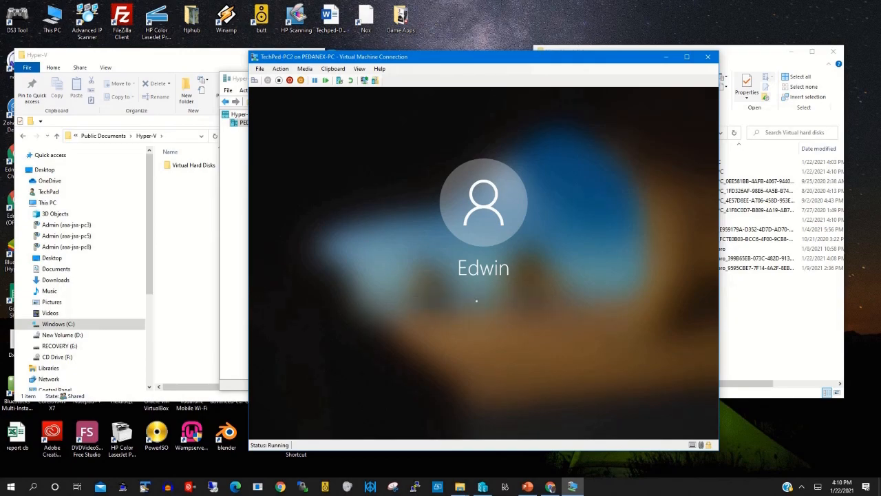